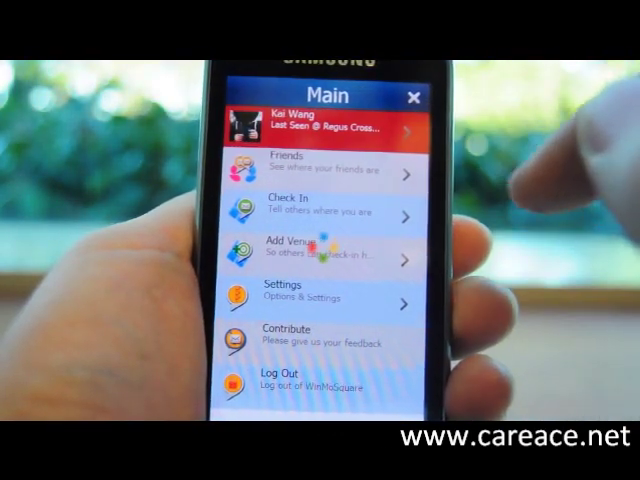
# - Open WinMoSquare's Settings list with theme, sound, GPS status and About entries
pyautogui.click(330, 130)
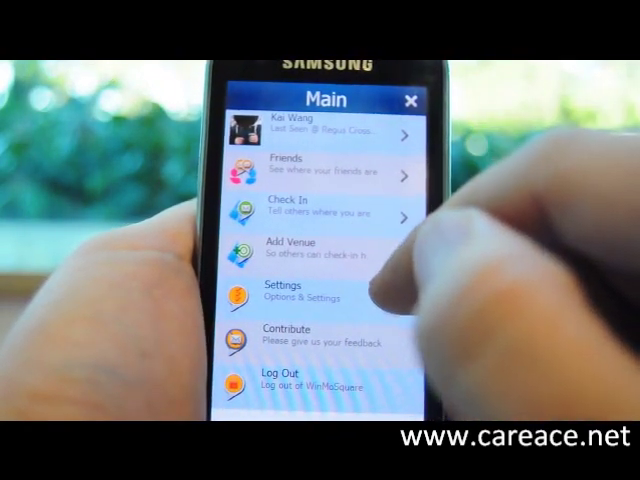
pyautogui.click(310, 293)
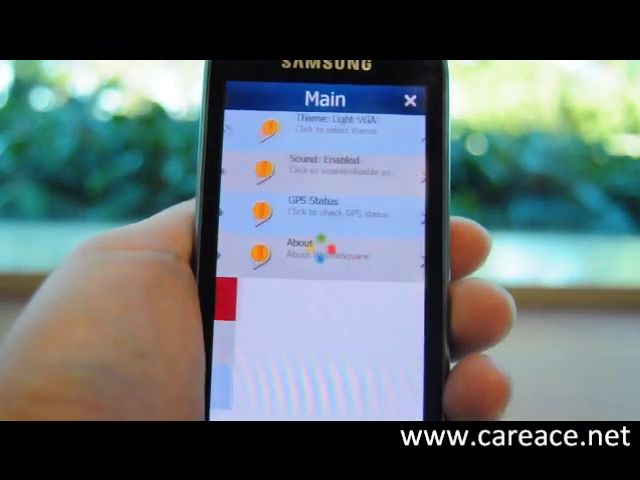